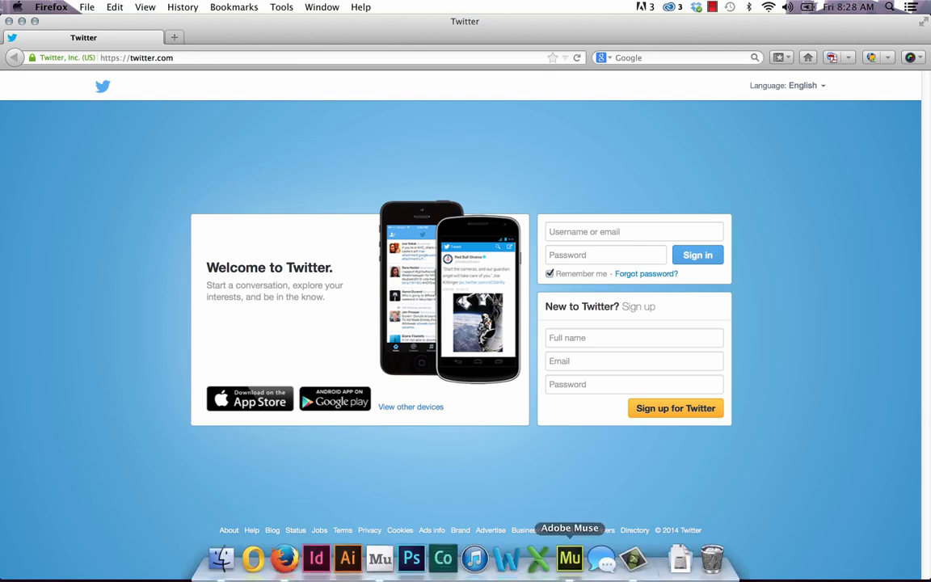
- Switch from Firefox back to the Muse page holding the Twitter Feed Pro widget
{"action": "left_click", "coordinate": [569, 557]}
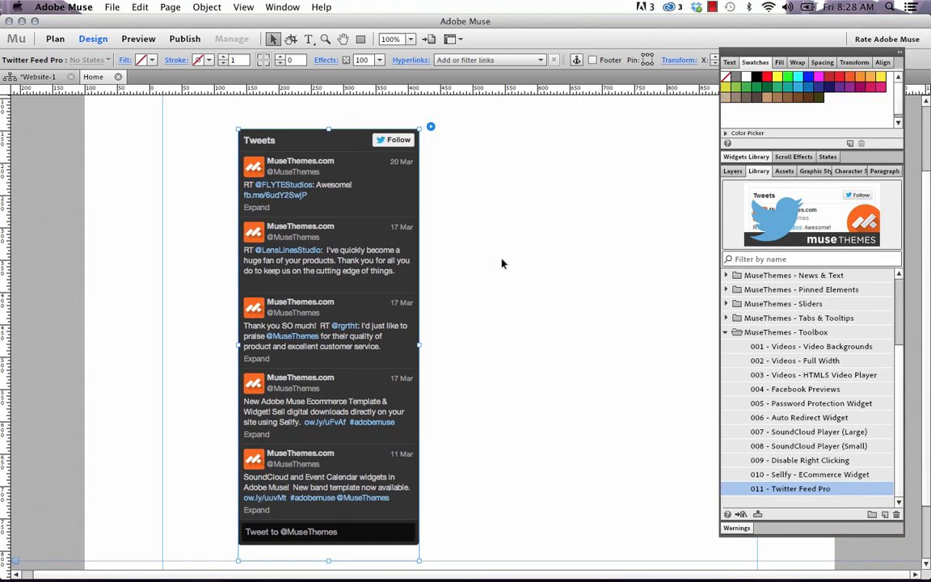
{"action": "left_click", "coordinate": [111, 6]}
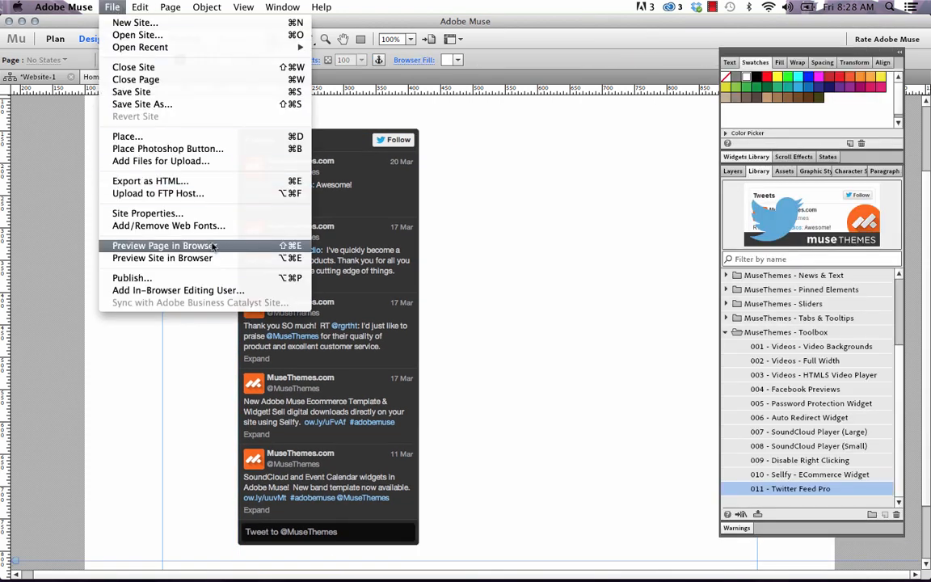
{"action": "left_click", "coordinate": [162, 246]}
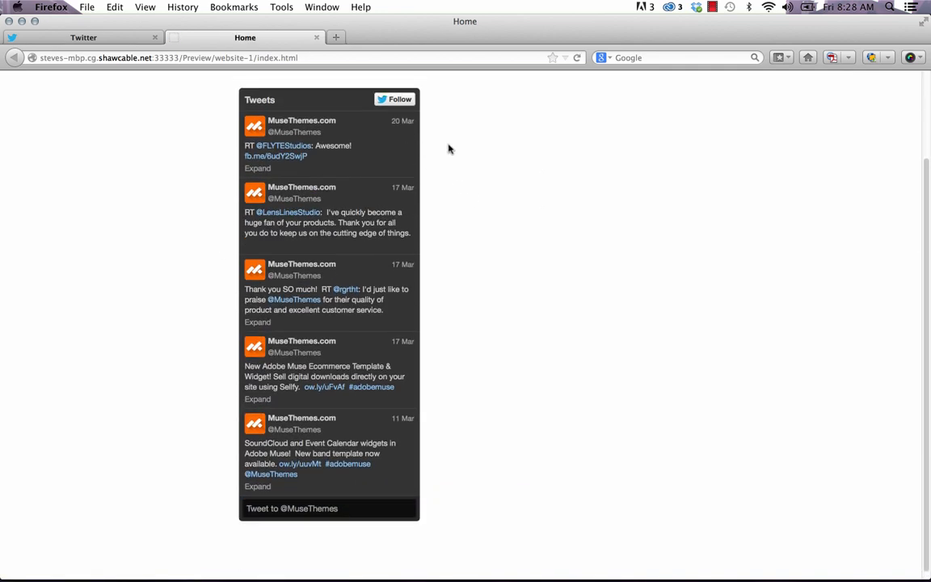
{"action": "mouse_move", "coordinate": [427, 468]}
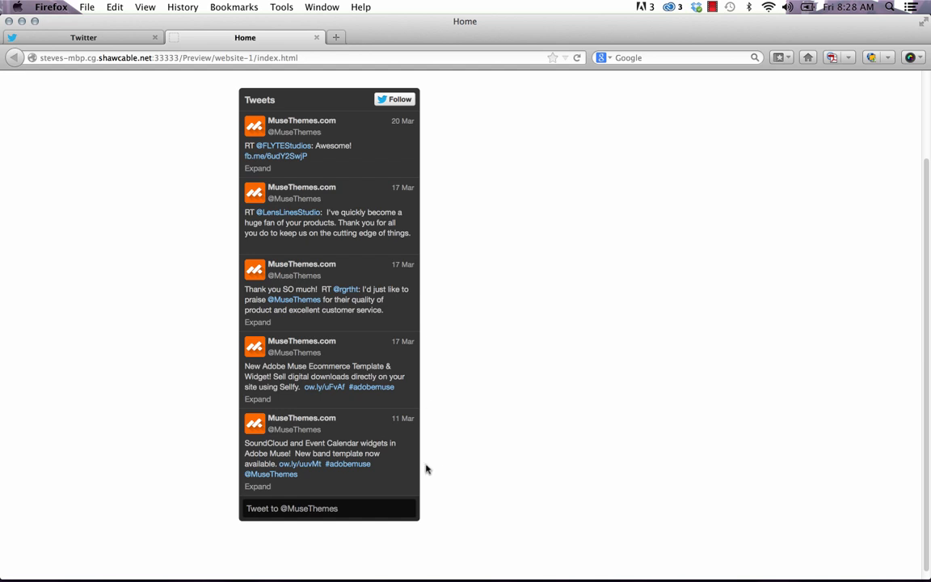
{"action": "mouse_move", "coordinate": [459, 488]}
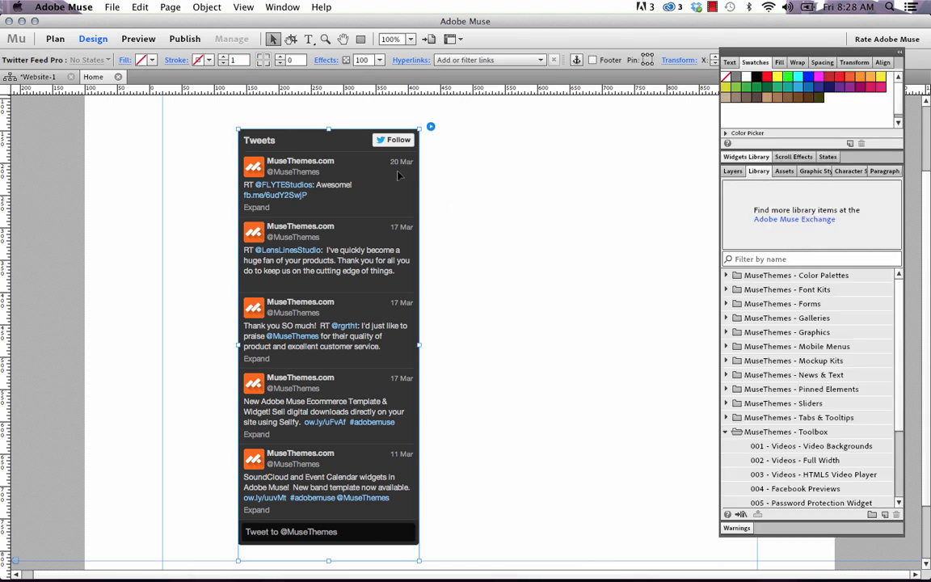
- In the widget options, set Username to cnn and Number of Tweets to 8
{"action": "left_click", "coordinate": [430, 126]}
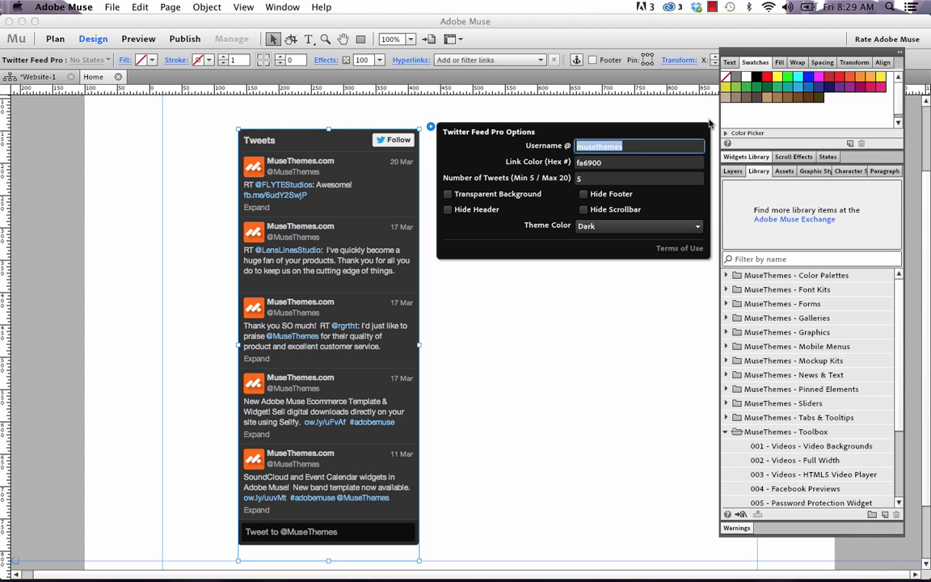
{"action": "type", "text": "cnn"}
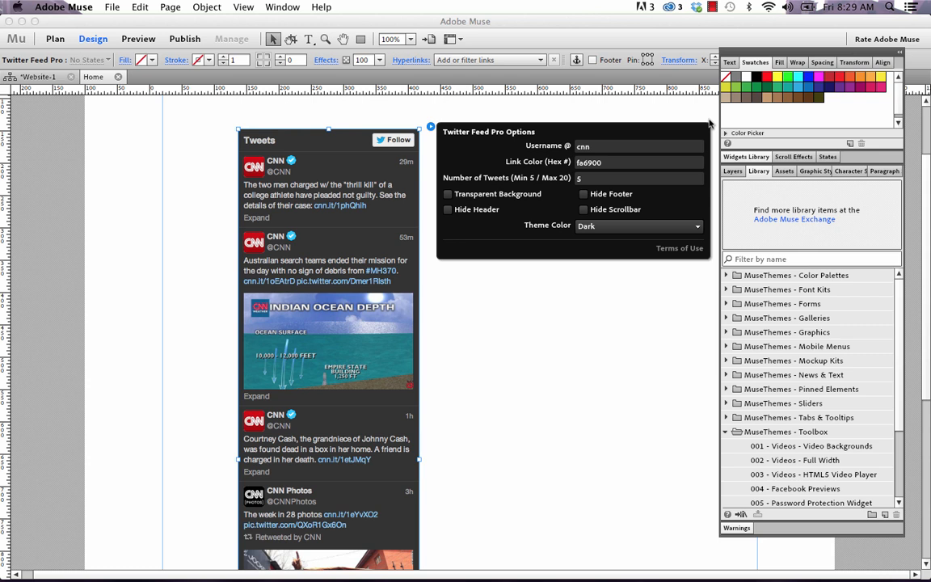
{"action": "mouse_move", "coordinate": [585, 171]}
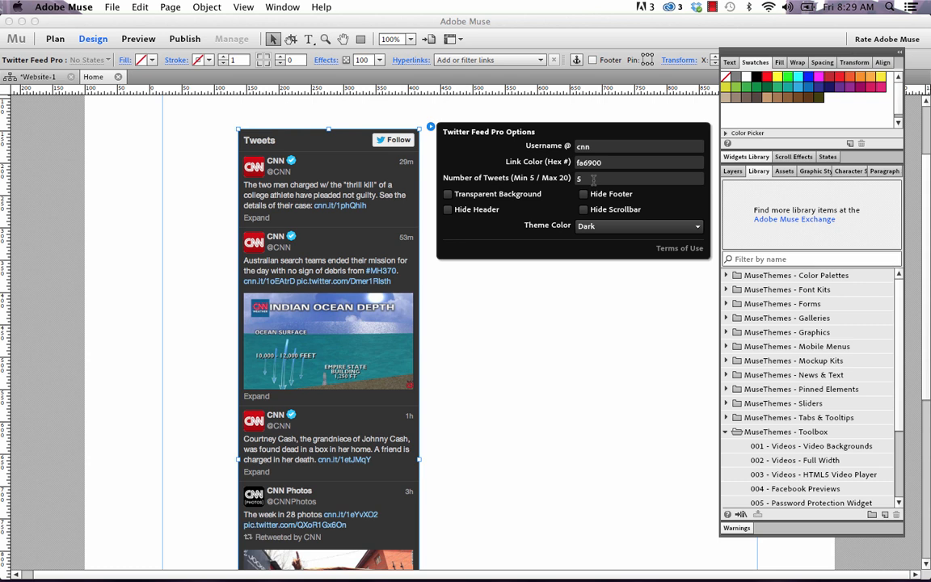
{"action": "left_click", "coordinate": [639, 178]}
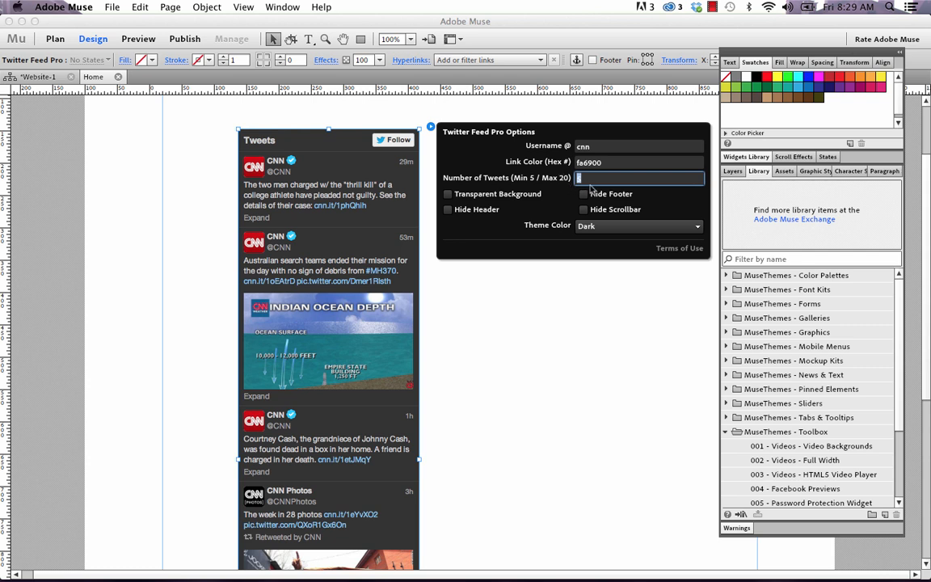
{"action": "type", "text": "8"}
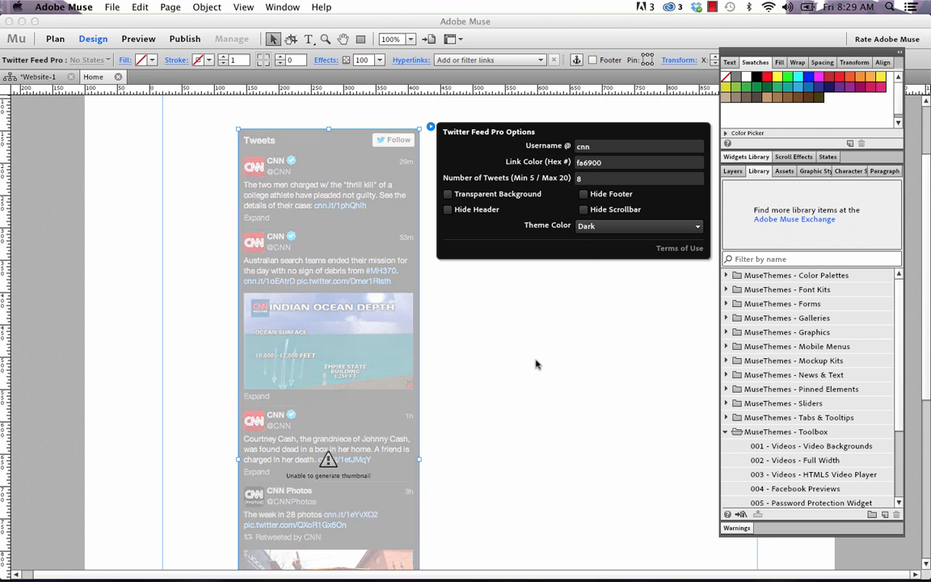
- Preview the page in Firefox, scroll through the CNN feed, and return to Muse
{"action": "left_click", "coordinate": [536, 365]}
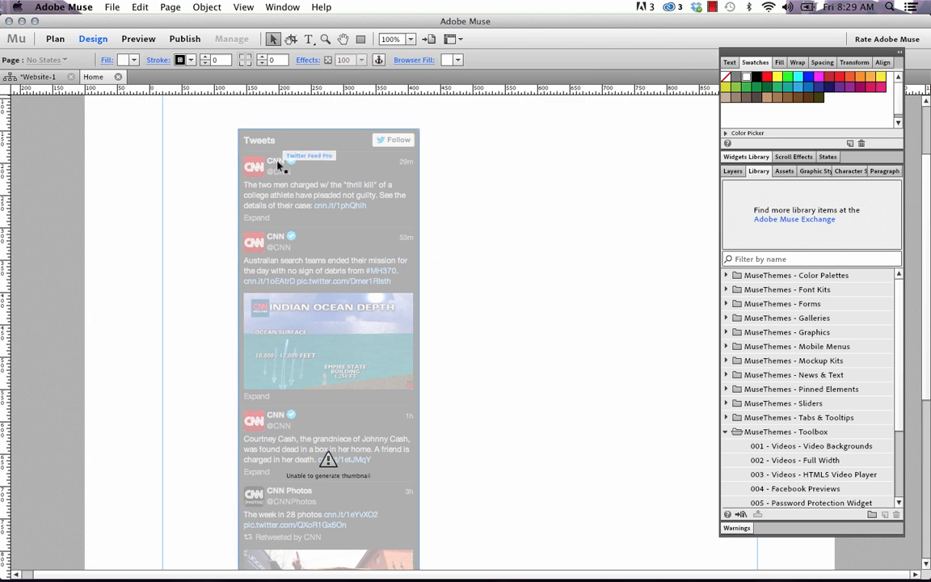
{"action": "left_click", "coordinate": [111, 6]}
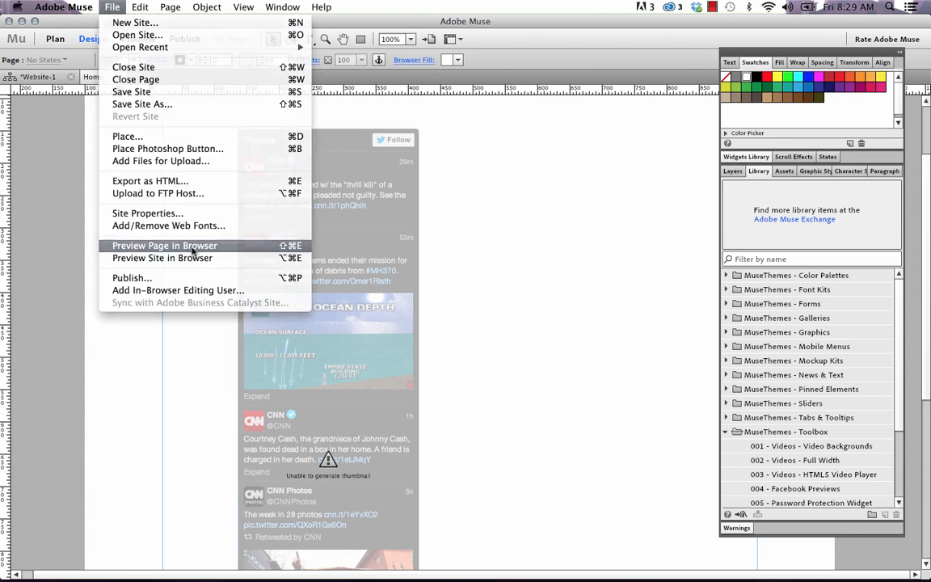
{"action": "left_click", "coordinate": [161, 258]}
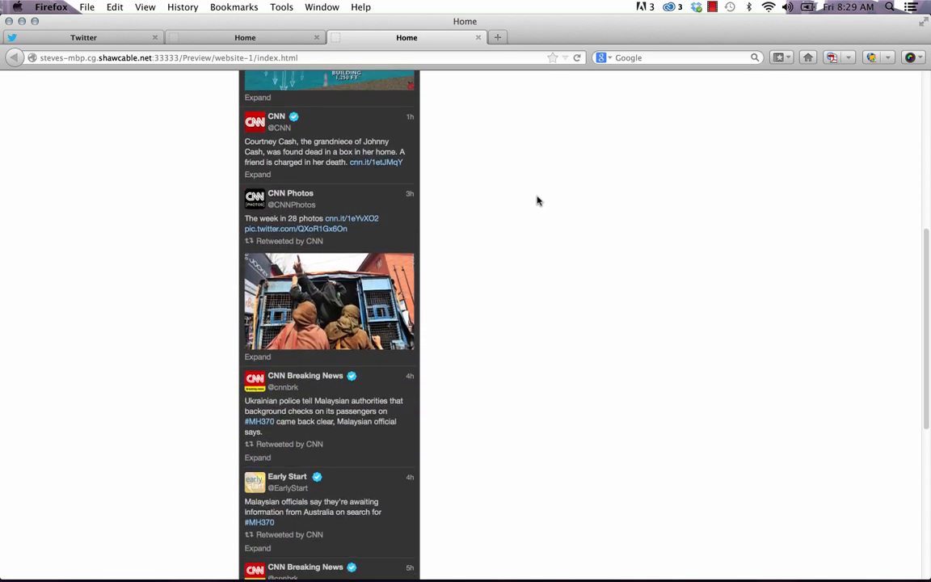
{"action": "scroll", "scroll_direction": "down", "scroll_amount": 3}
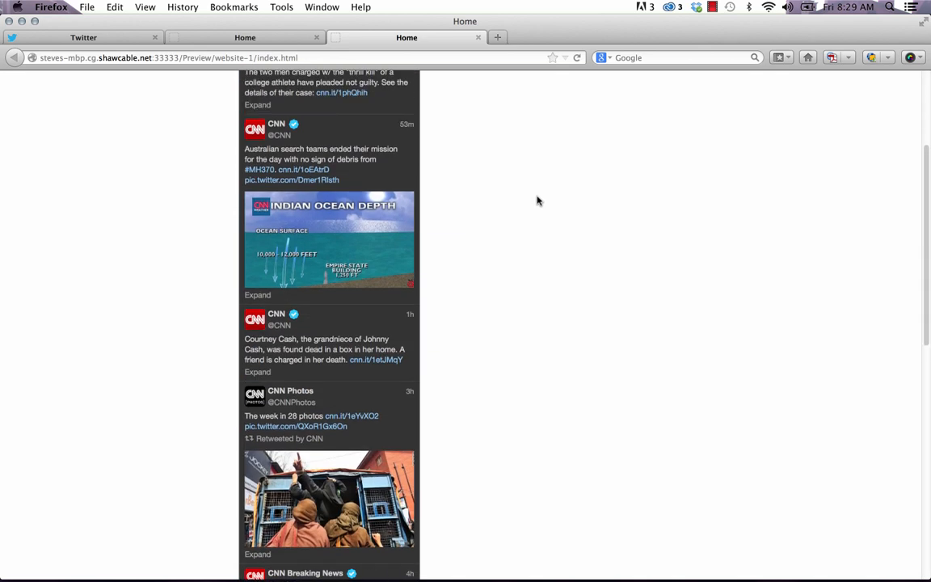
{"action": "left_click", "coordinate": [569, 557]}
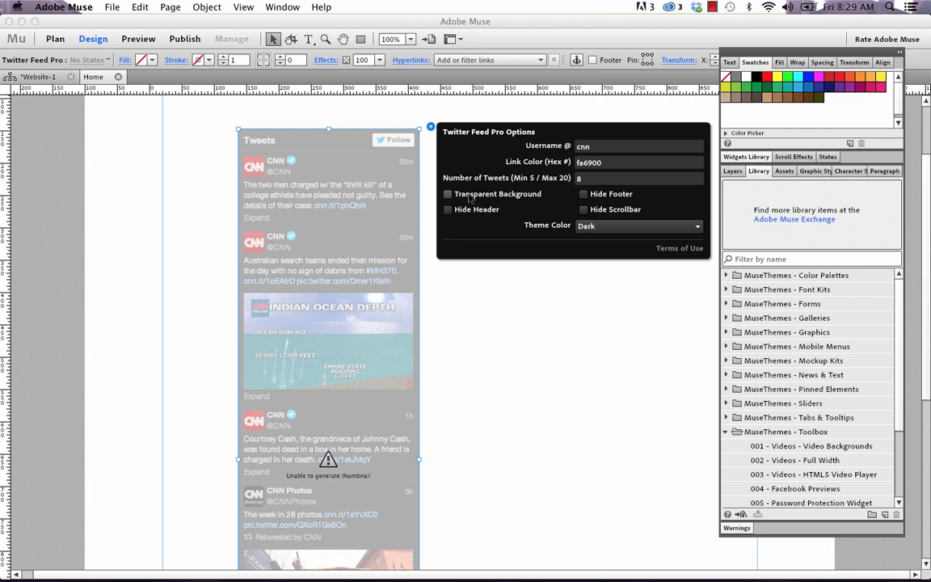
{"action": "mouse_move", "coordinate": [511, 200]}
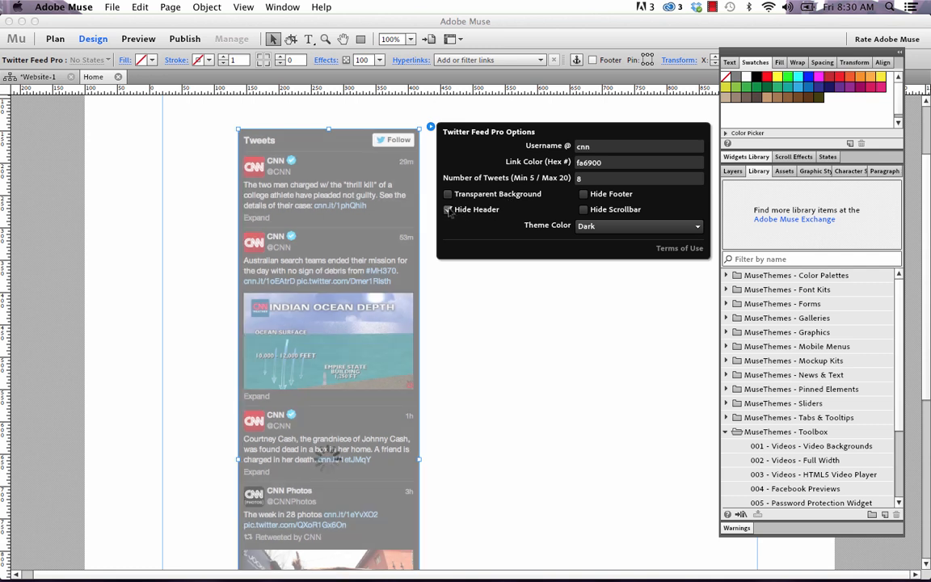
- Check Hide Header and Hide Footer and set Theme Color to Light
{"action": "left_click", "coordinate": [447, 210]}
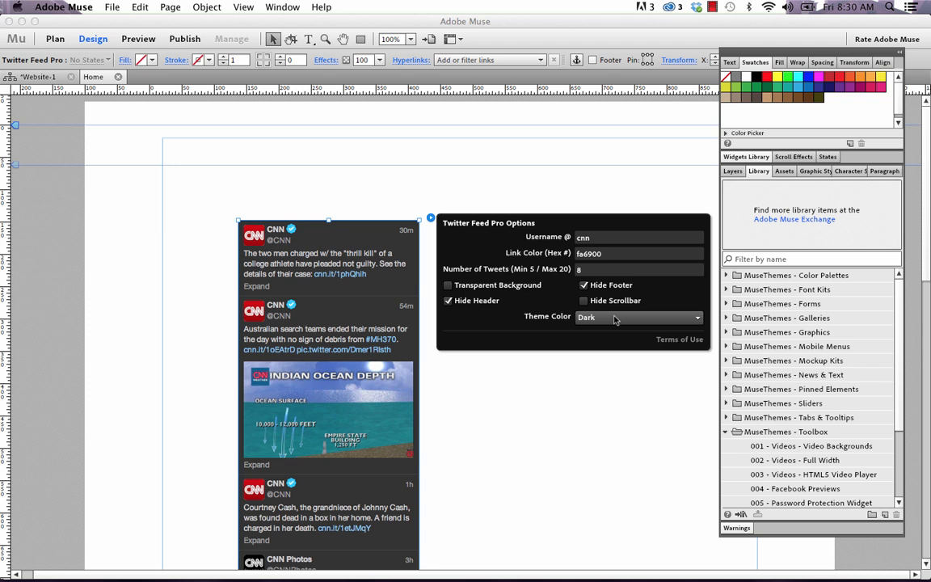
{"action": "left_click", "coordinate": [639, 315]}
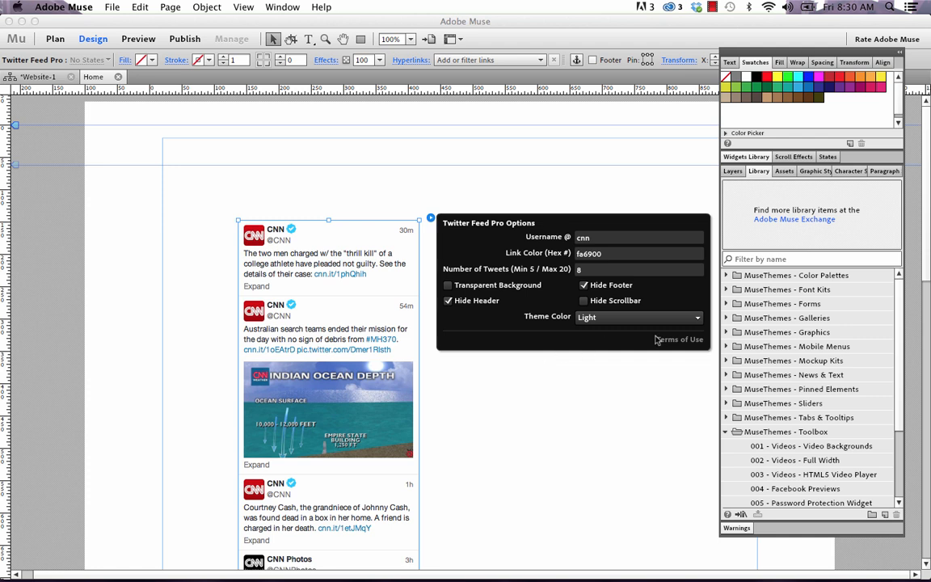
- View the widget's Terms of Use notice and dismiss it with OK
{"action": "left_click", "coordinate": [678, 340]}
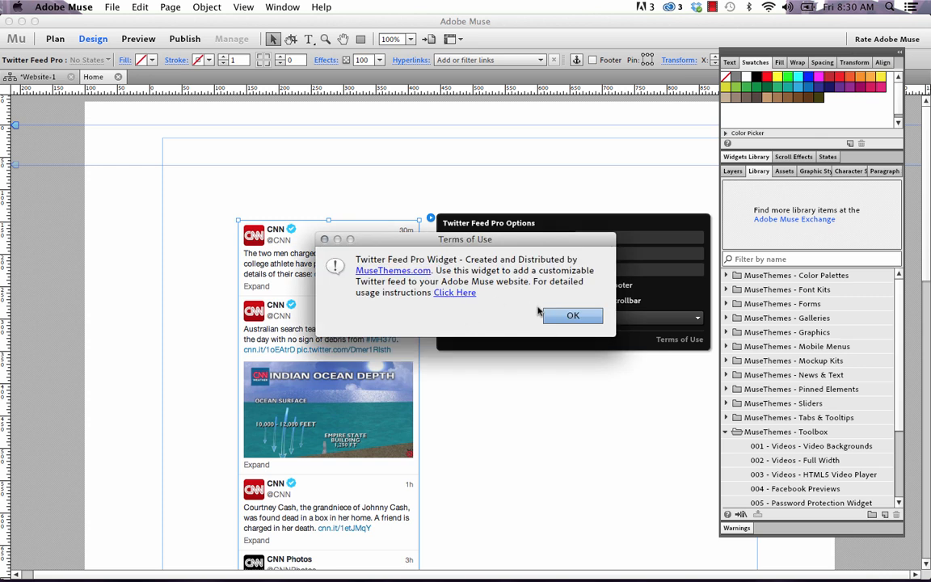
{"action": "left_click", "coordinate": [572, 315]}
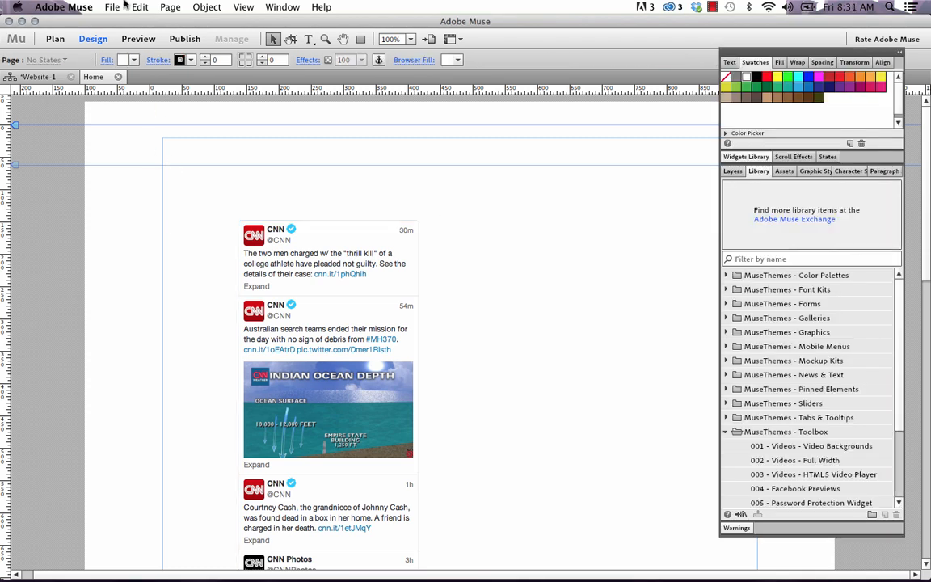